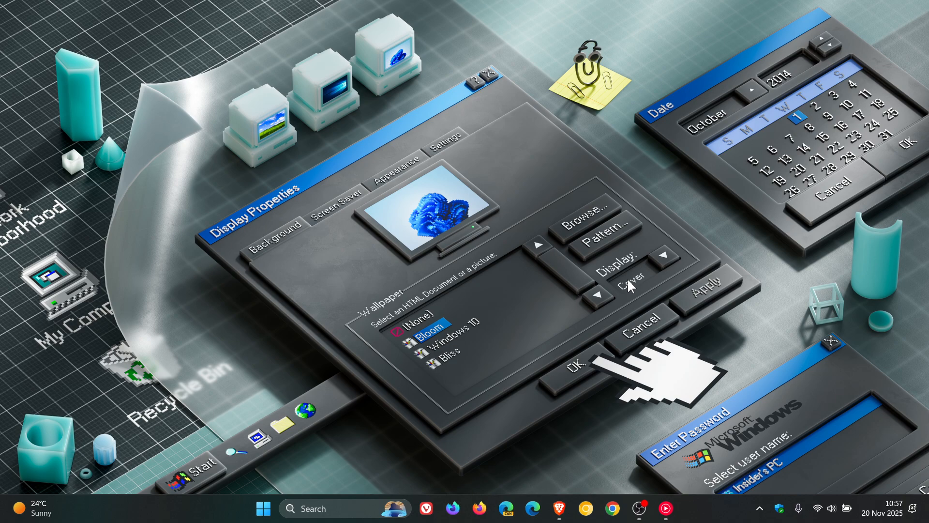
mouse_move(567, 492)
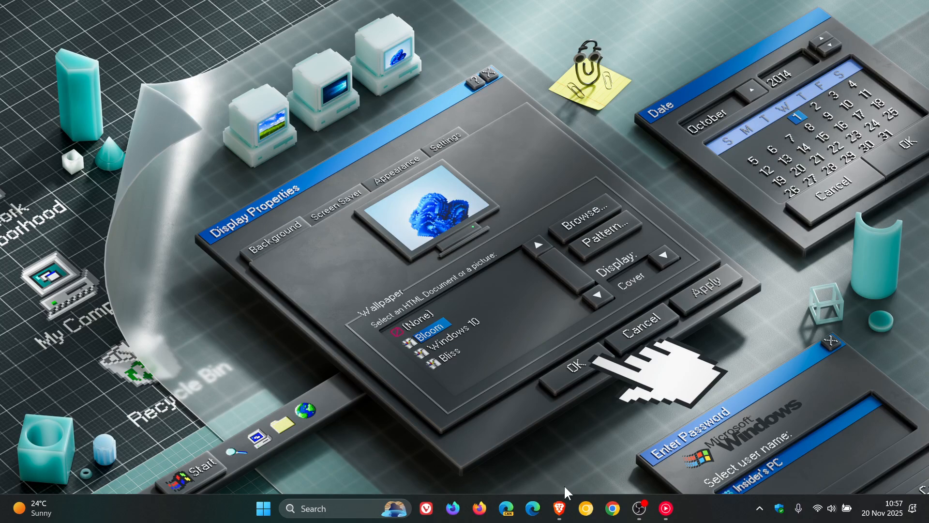
- Bring up Brave from the taskbar showing the Windows Insider Program page
click(557, 508)
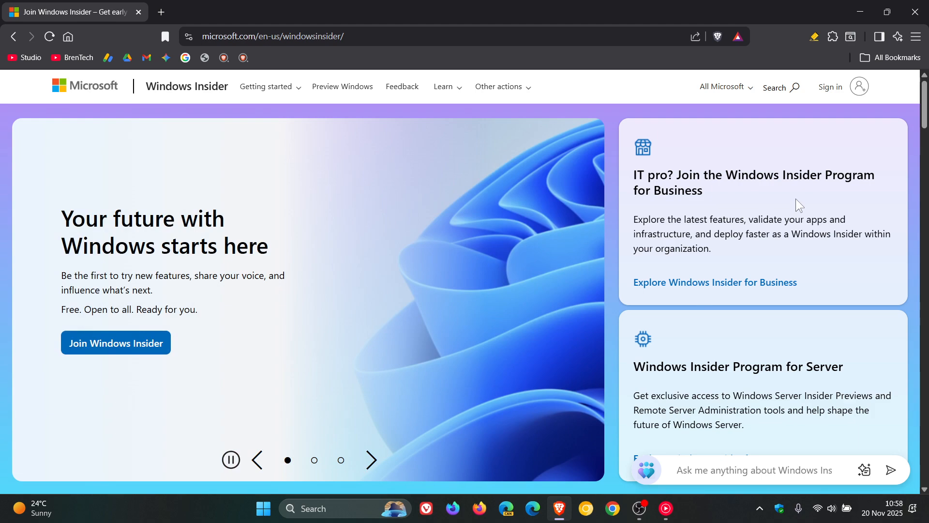
- Scroll past About, How to become an Insider and Quick Connect down to For Business and Developers
click(371, 459)
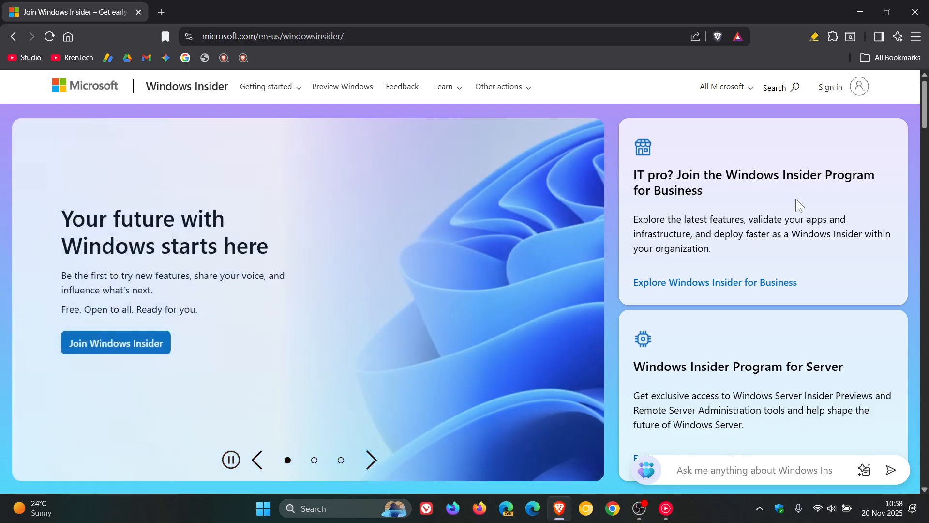
scroll(down, 3)
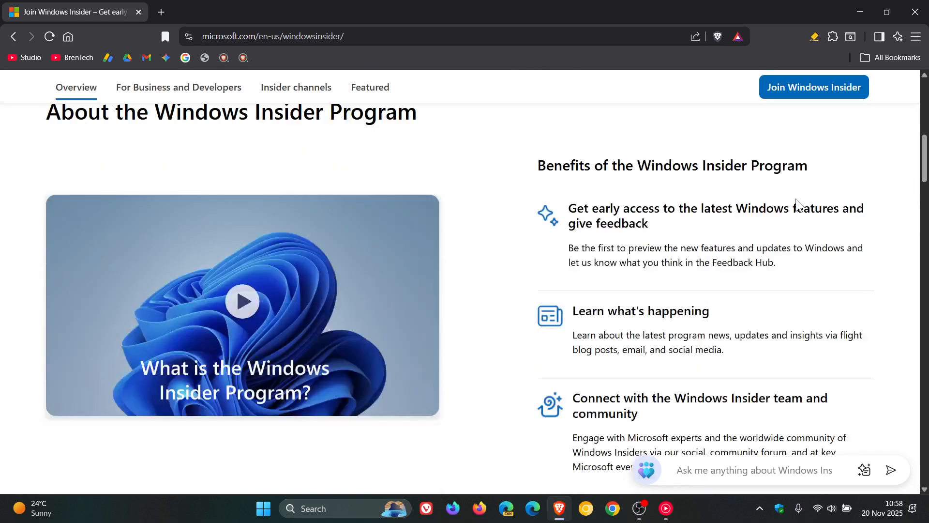
scroll(down, 3)
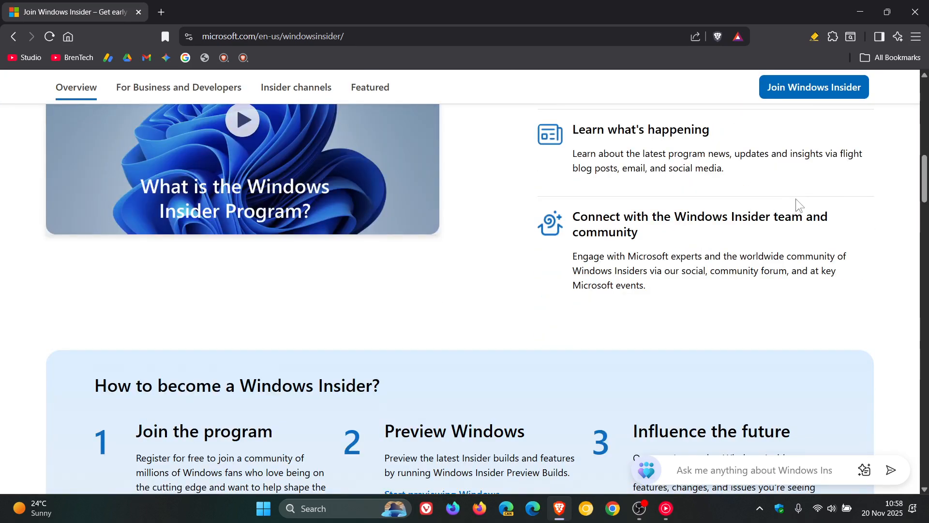
scroll(down, 3)
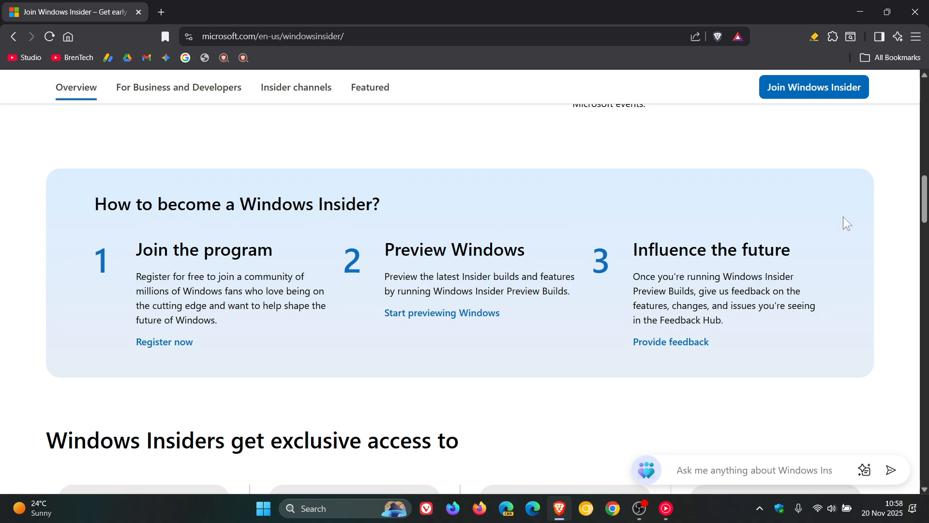
scroll(down, 3)
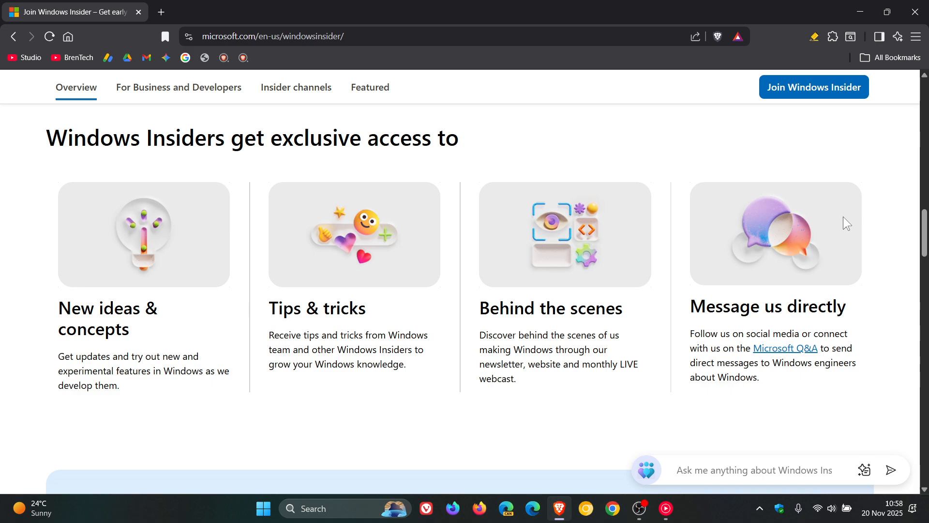
mouse_move(491, 168)
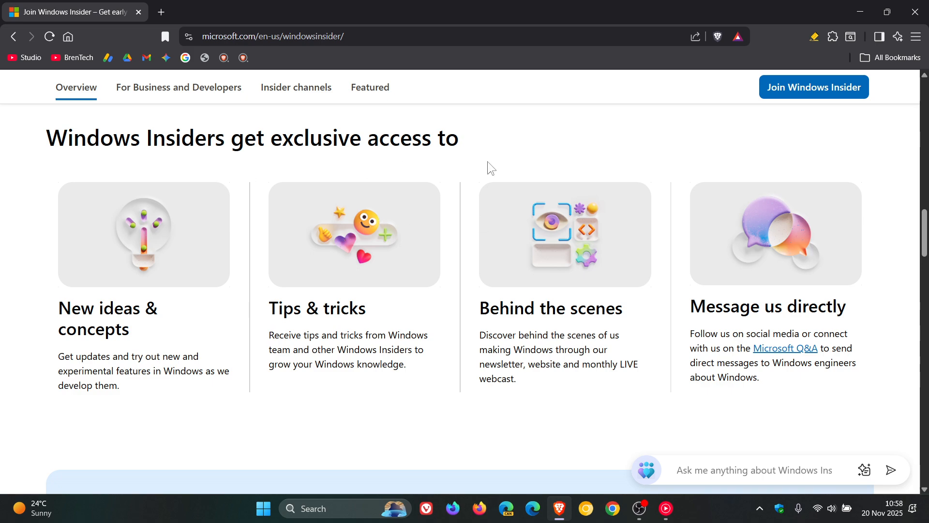
mouse_move(828, 247)
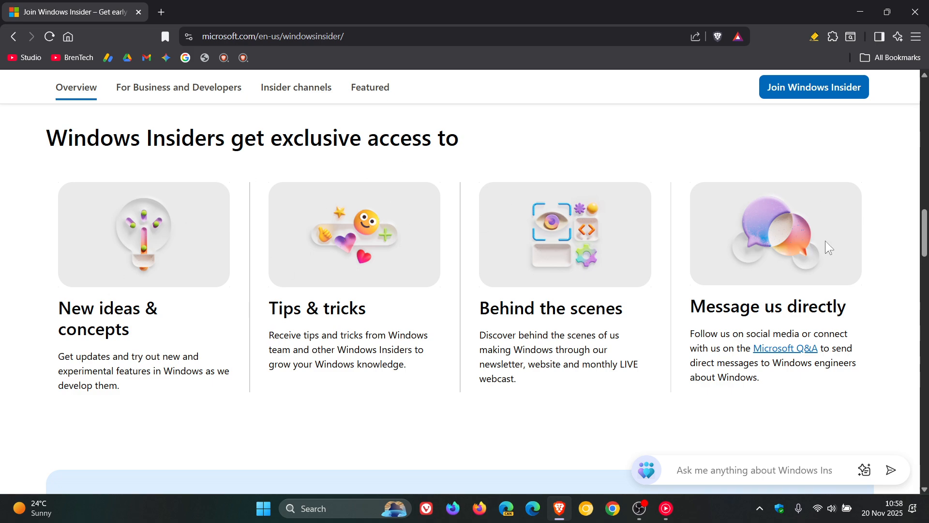
mouse_move(895, 199)
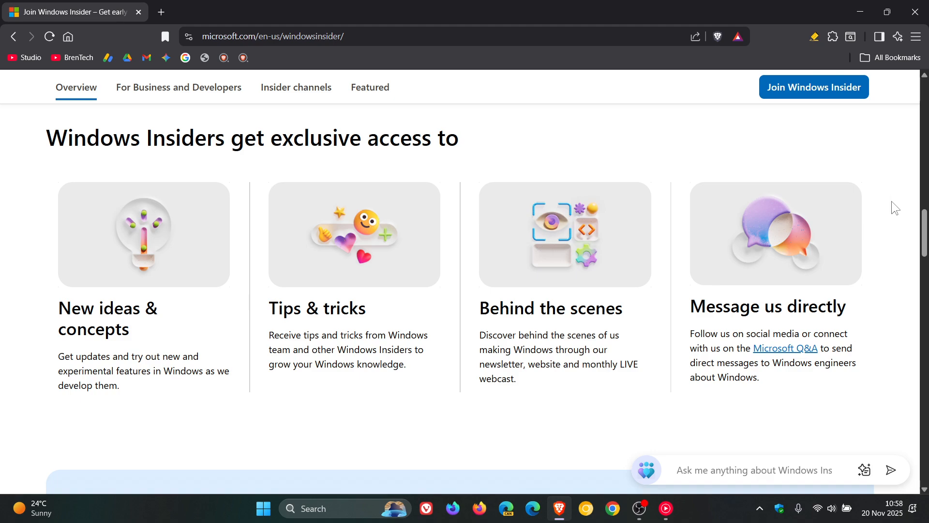
scroll(down, 3)
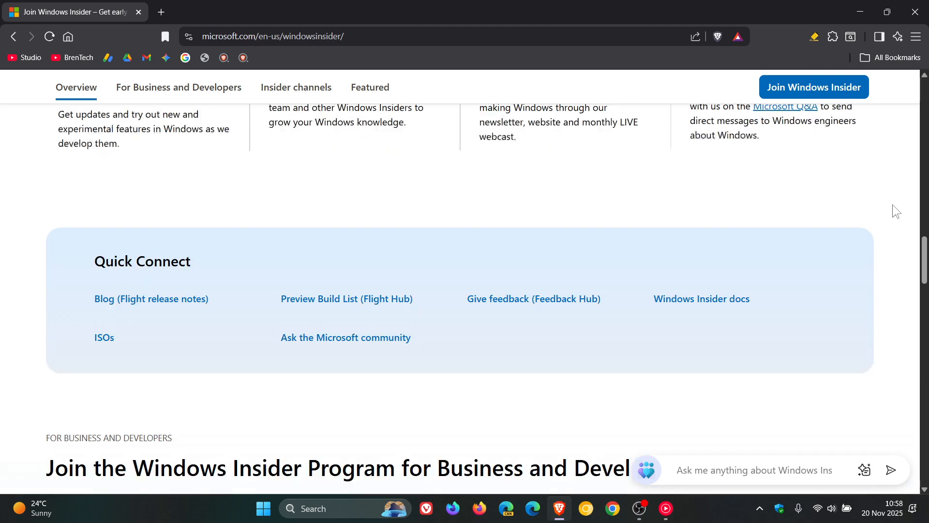
scroll(down, 3)
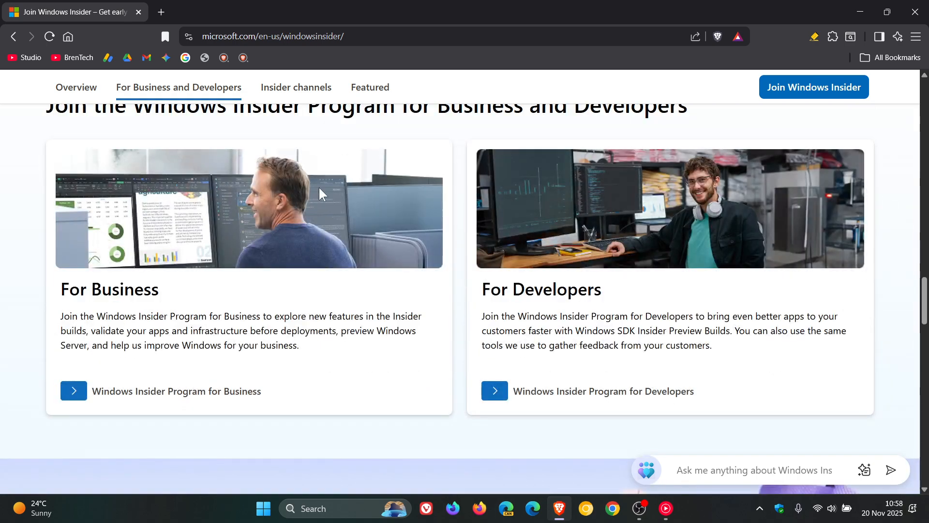
mouse_move(712, 223)
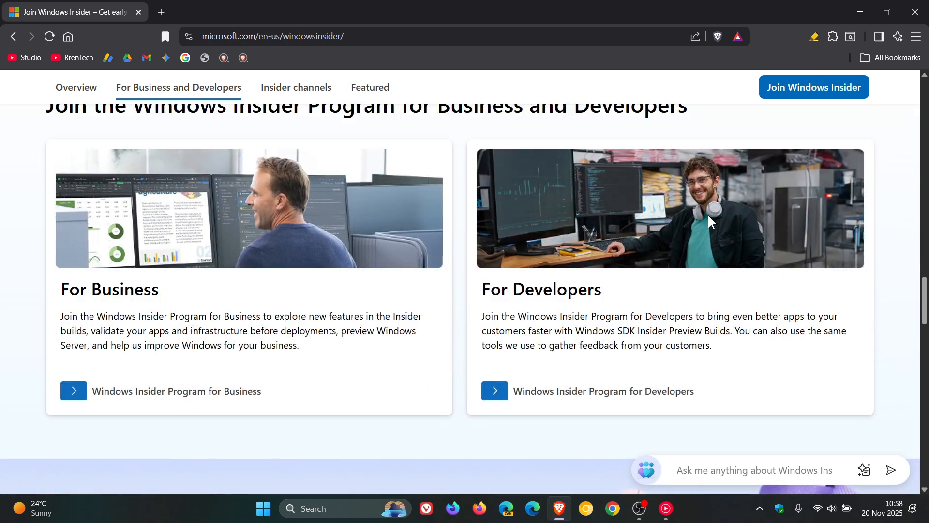
- Jump to the Insider channels section listing Canary, Dev, Beta and Release Preview
click(297, 88)
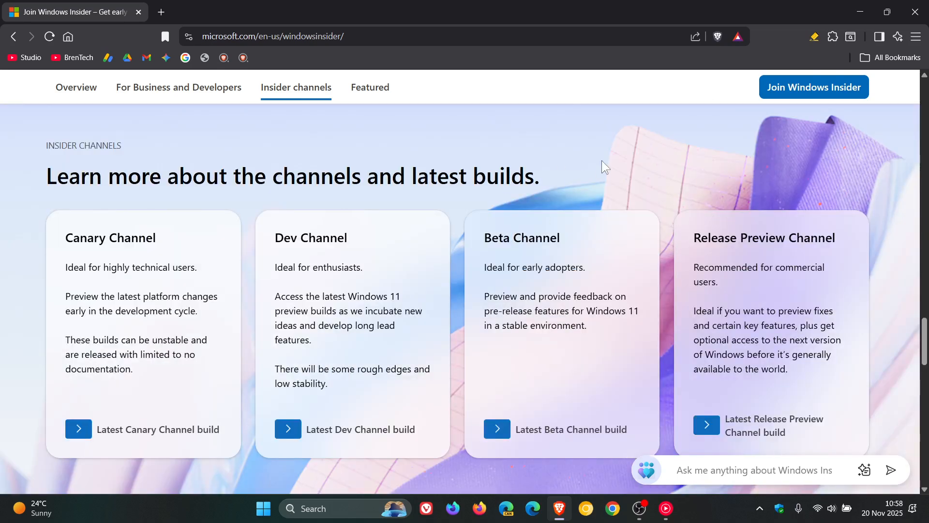
mouse_move(604, 165)
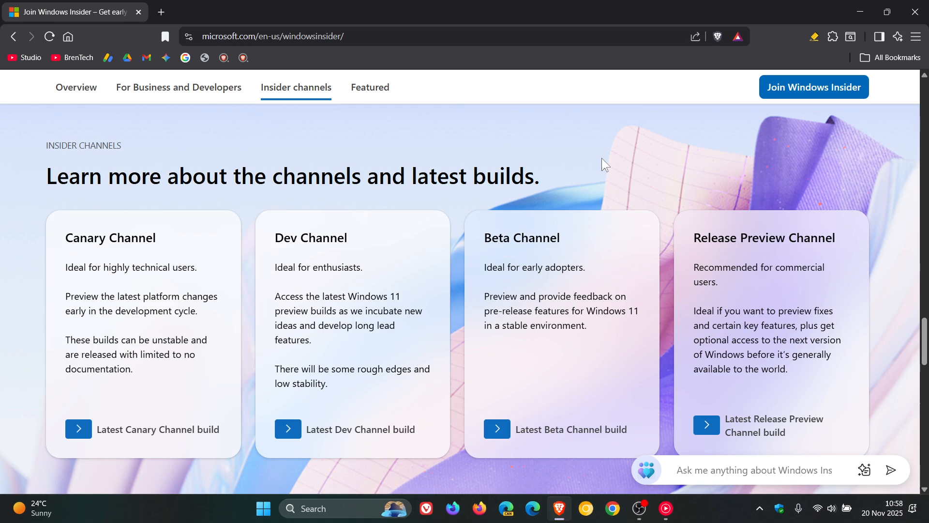
mouse_move(720, 189)
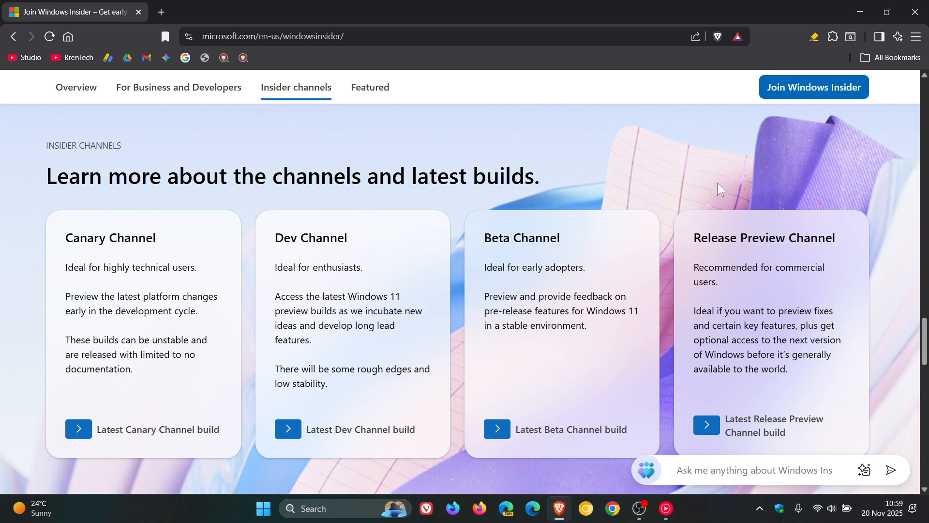
mouse_move(680, 193)
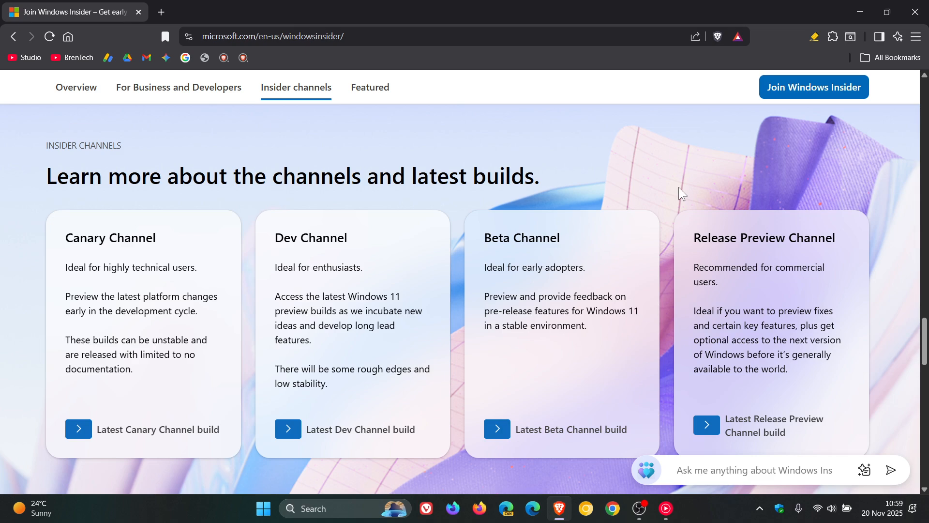
mouse_move(171, 228)
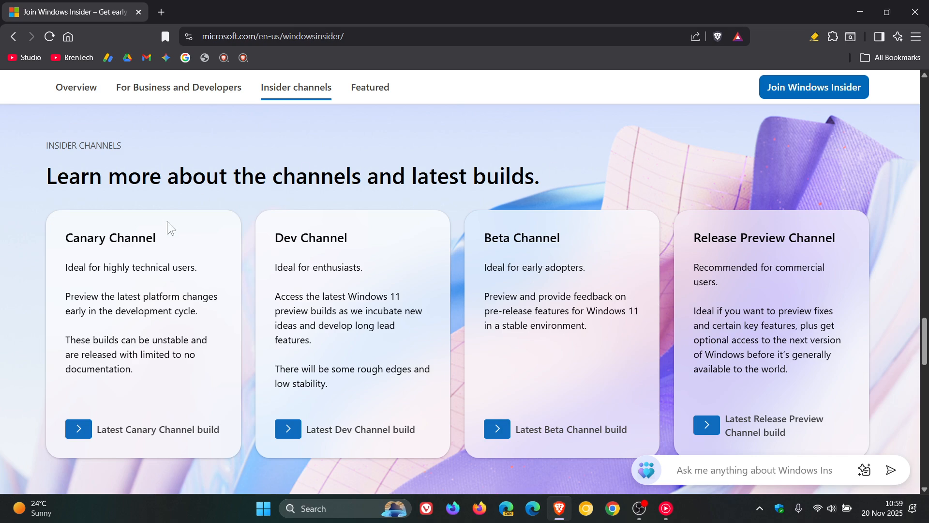
mouse_move(218, 270)
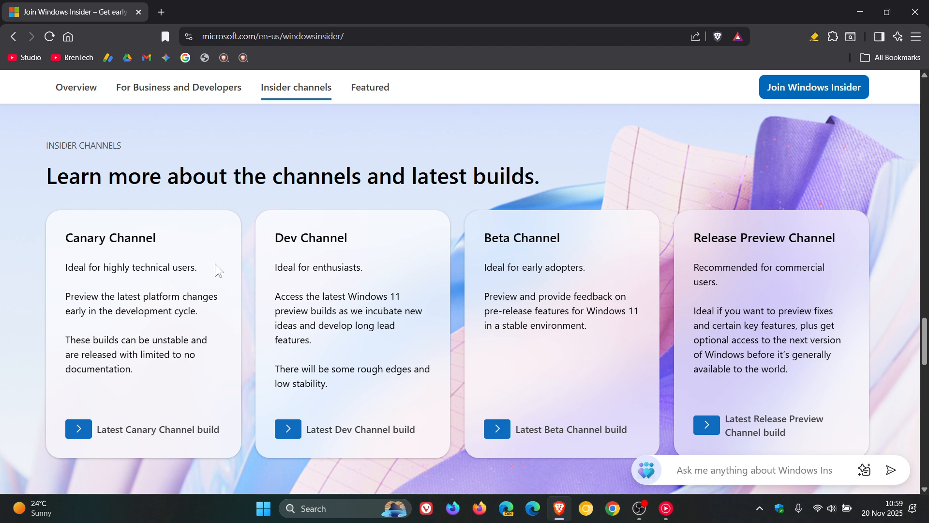
mouse_move(413, 281)
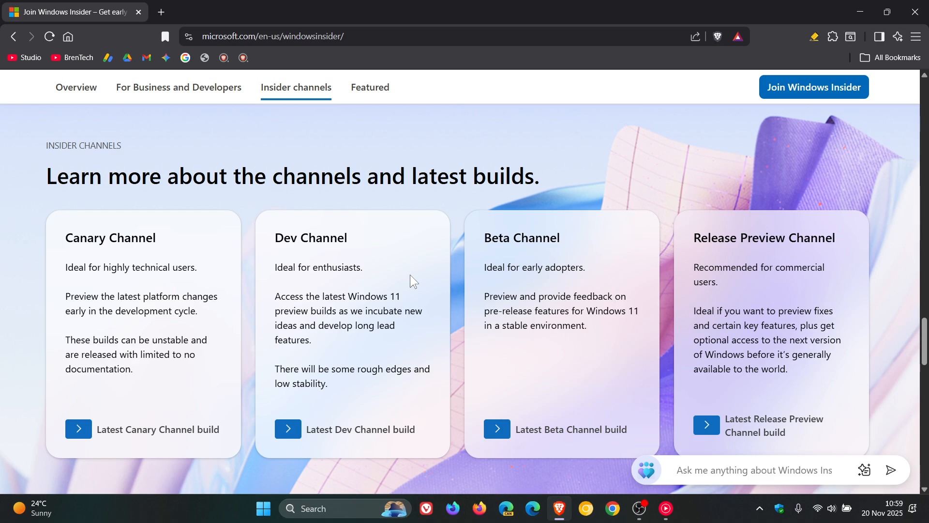
mouse_move(615, 278)
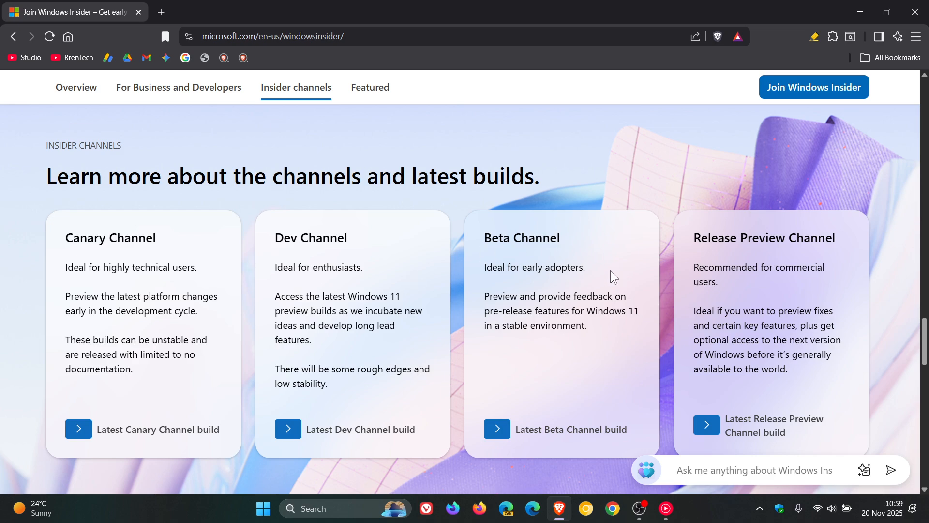
mouse_move(844, 284)
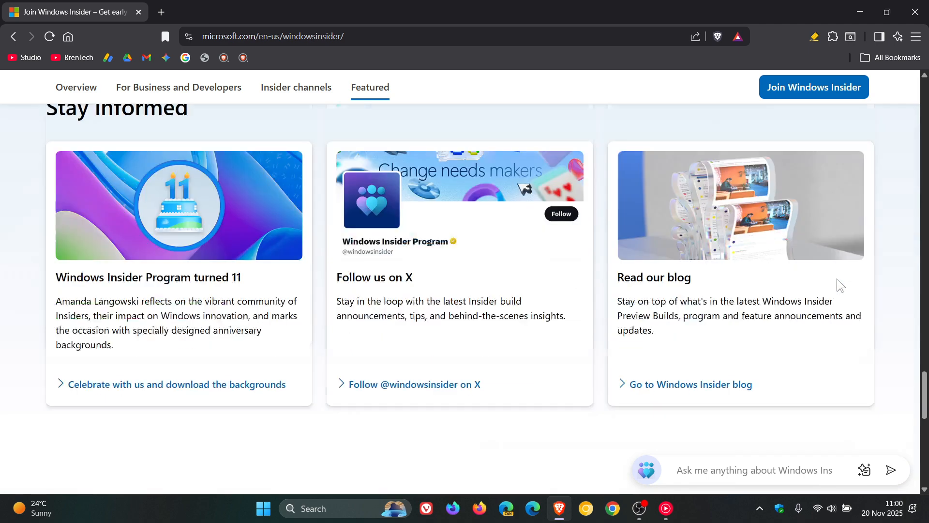
- Scroll to Building Windows 11, select its paragraph about Insiders' enthusiasm, then deselect it
scroll(down, 3)
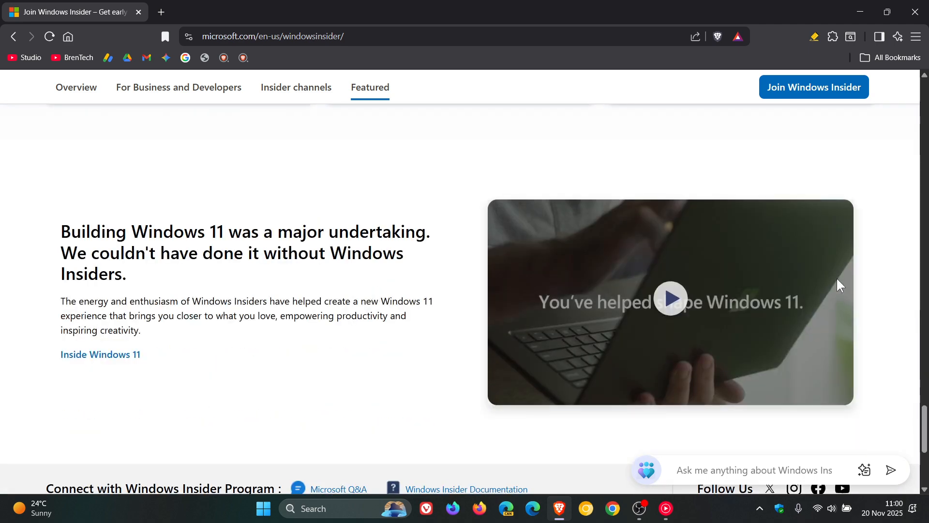
mouse_move(444, 247)
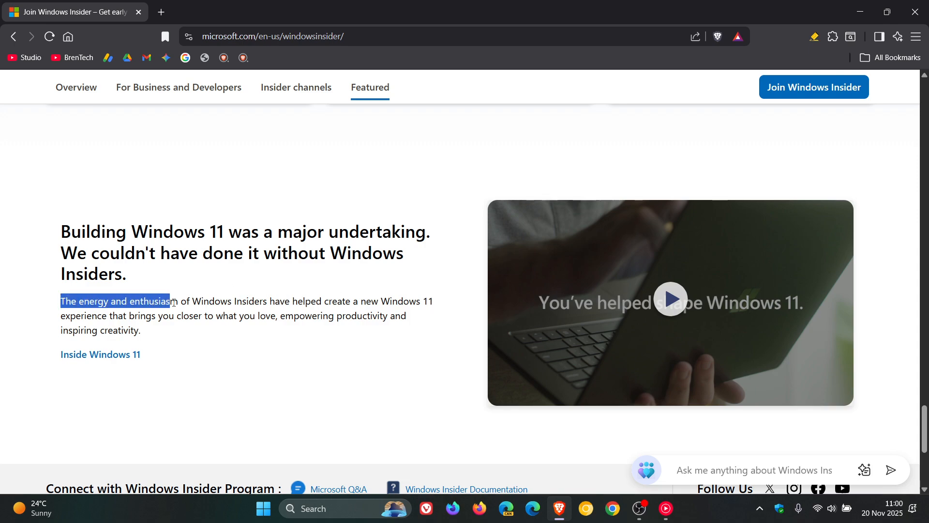
drag(168, 301, 343, 301)
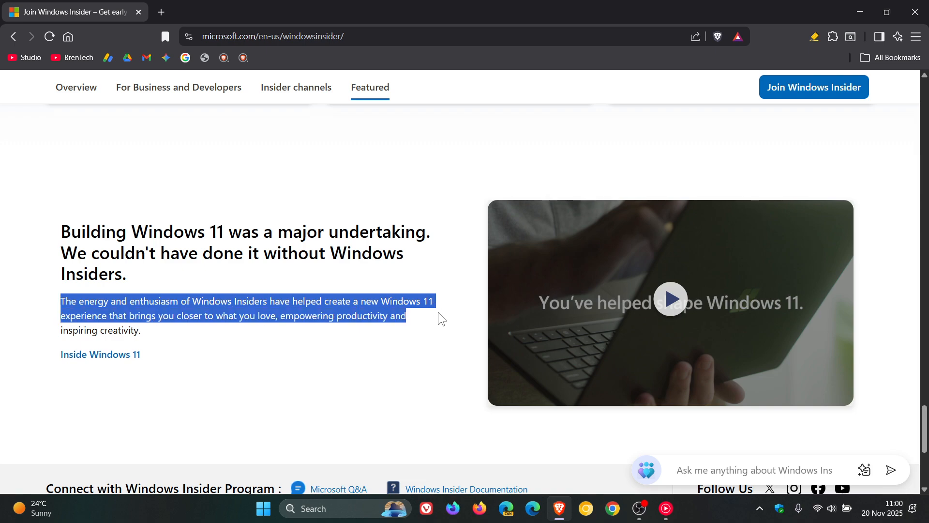
mouse_move(440, 321)
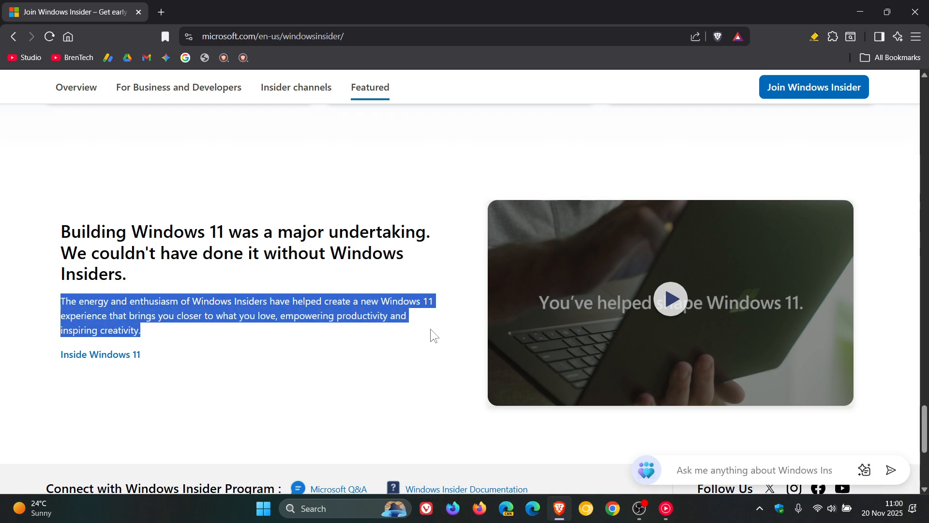
mouse_move(427, 336)
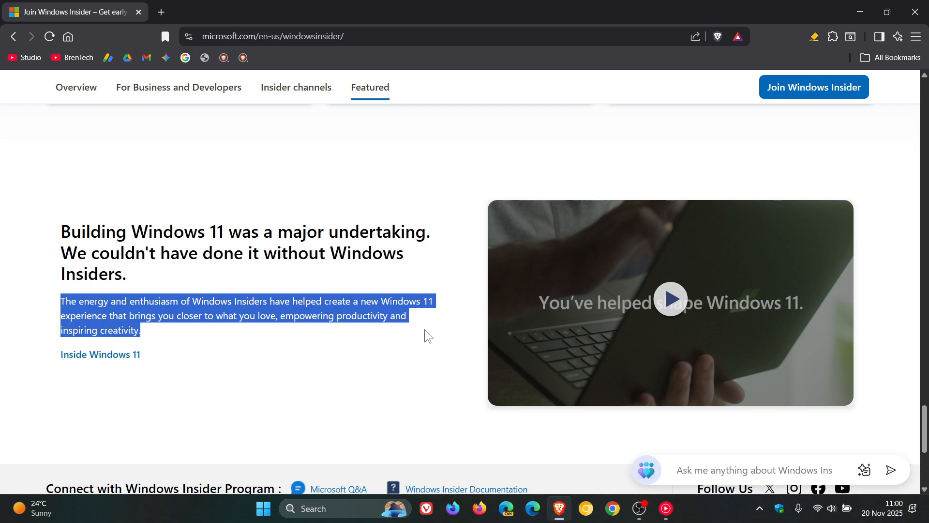
click(427, 336)
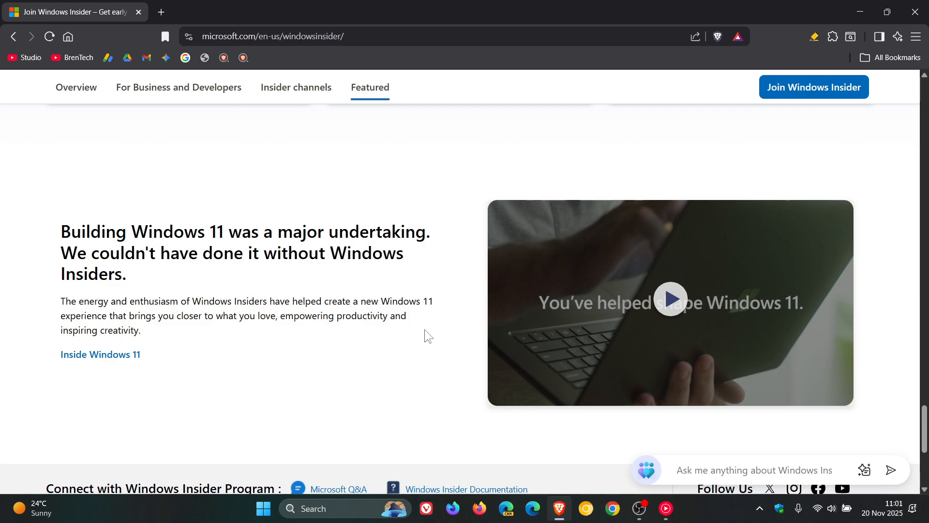
- Return to the top of the page where the hero carousel shows 'Preview the latest Insider builds'
scroll(down, 3)
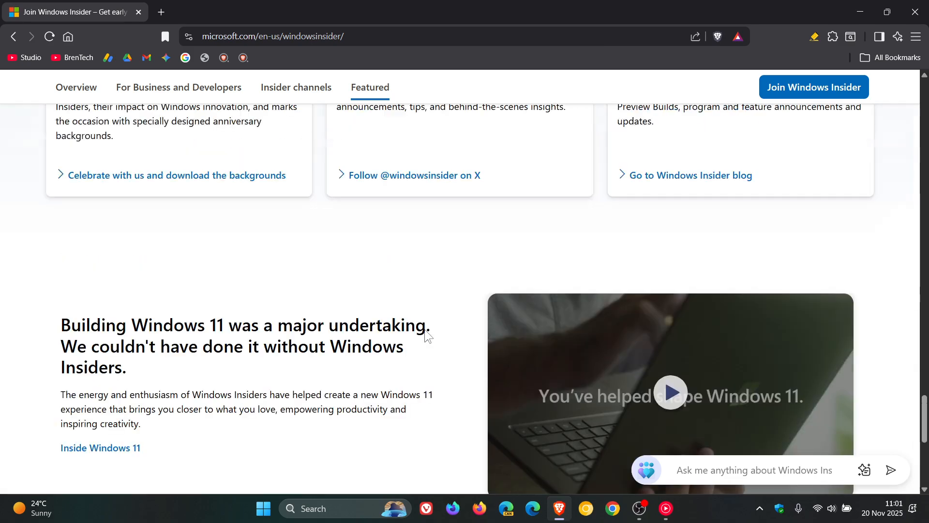
mouse_move(764, 275)
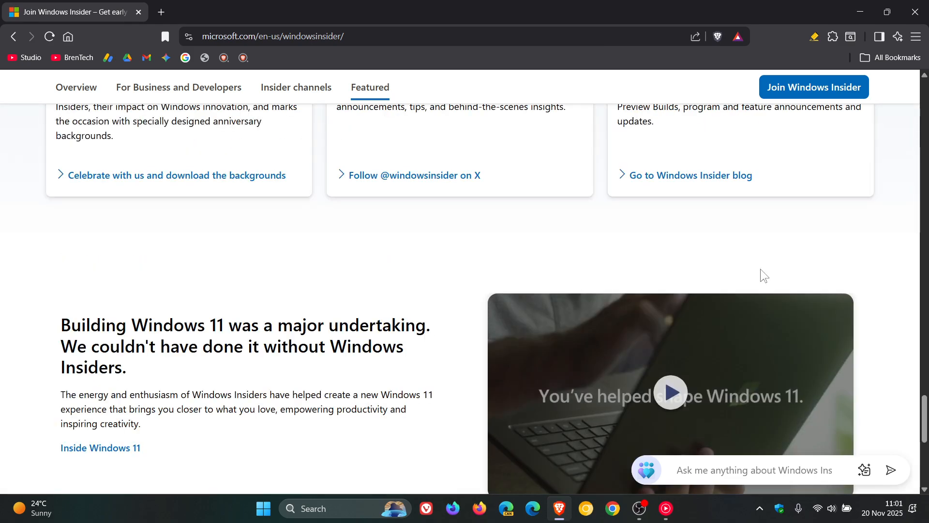
scroll(up, 3)
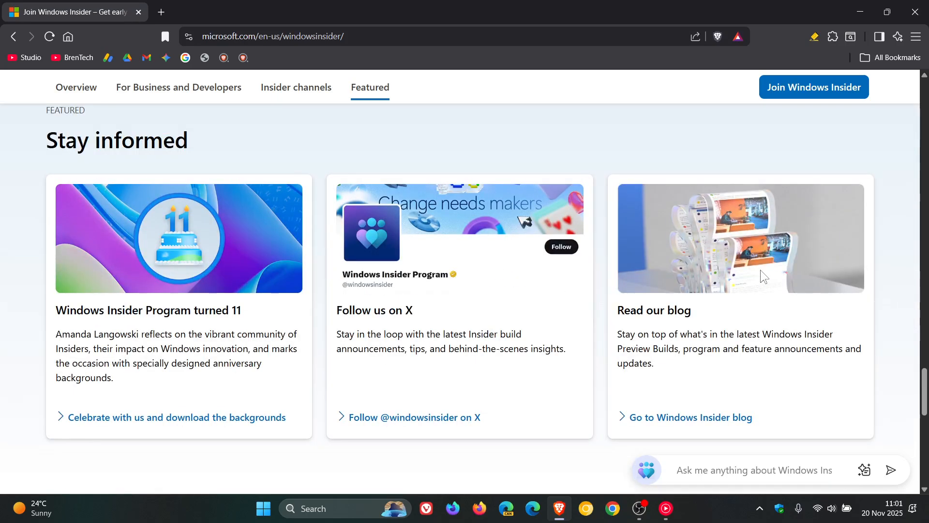
click(296, 87)
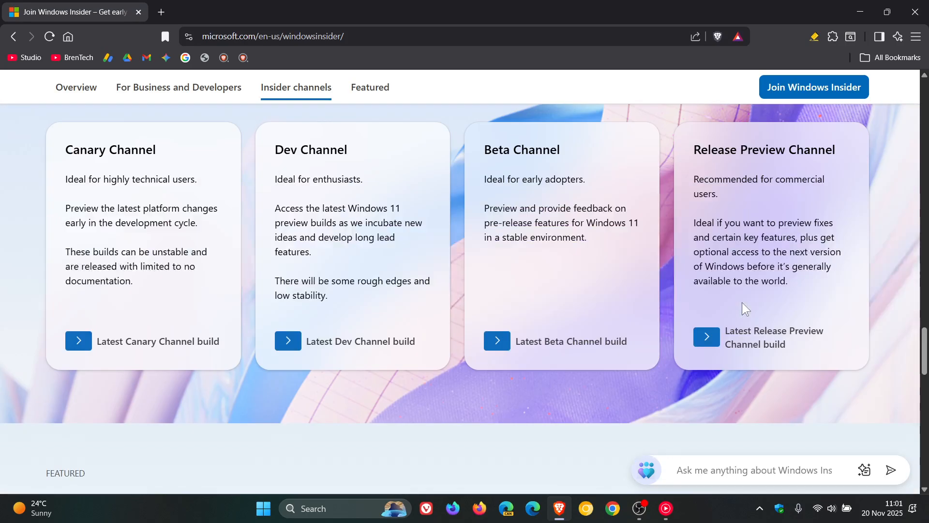
click(75, 87)
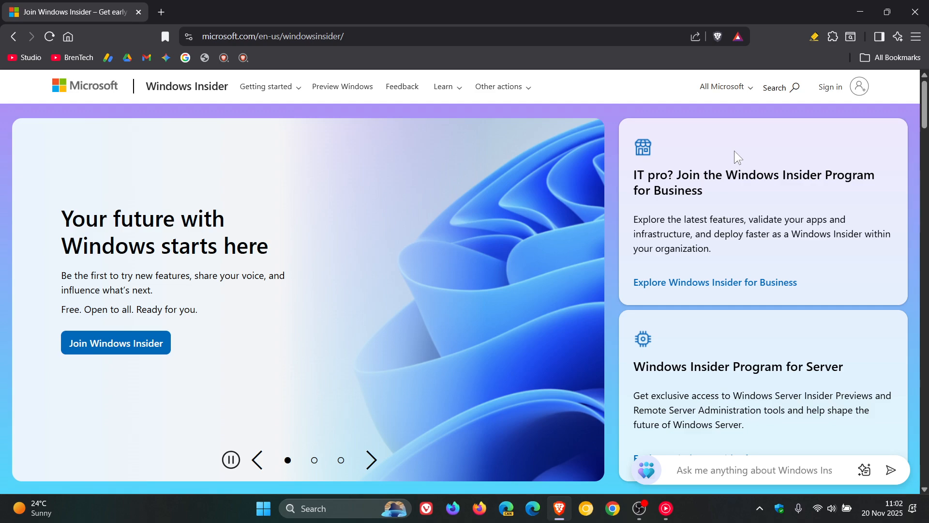
click(371, 460)
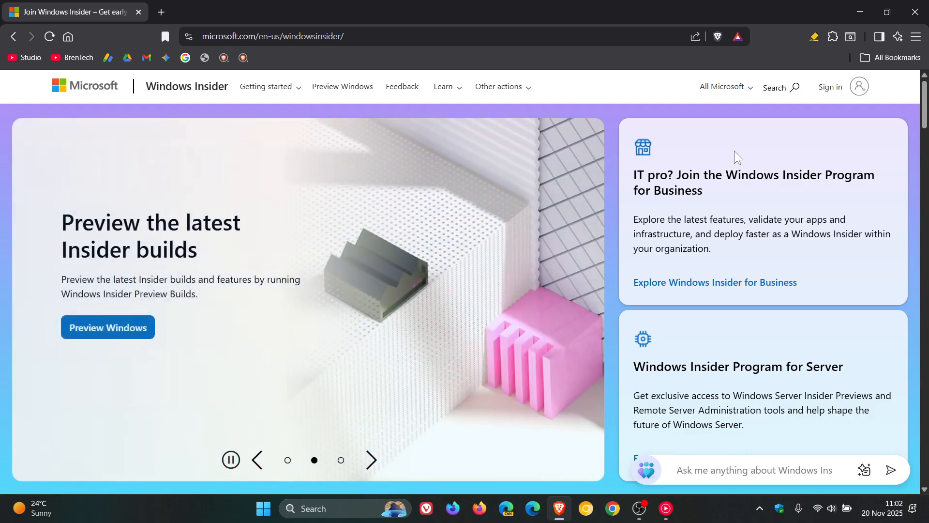